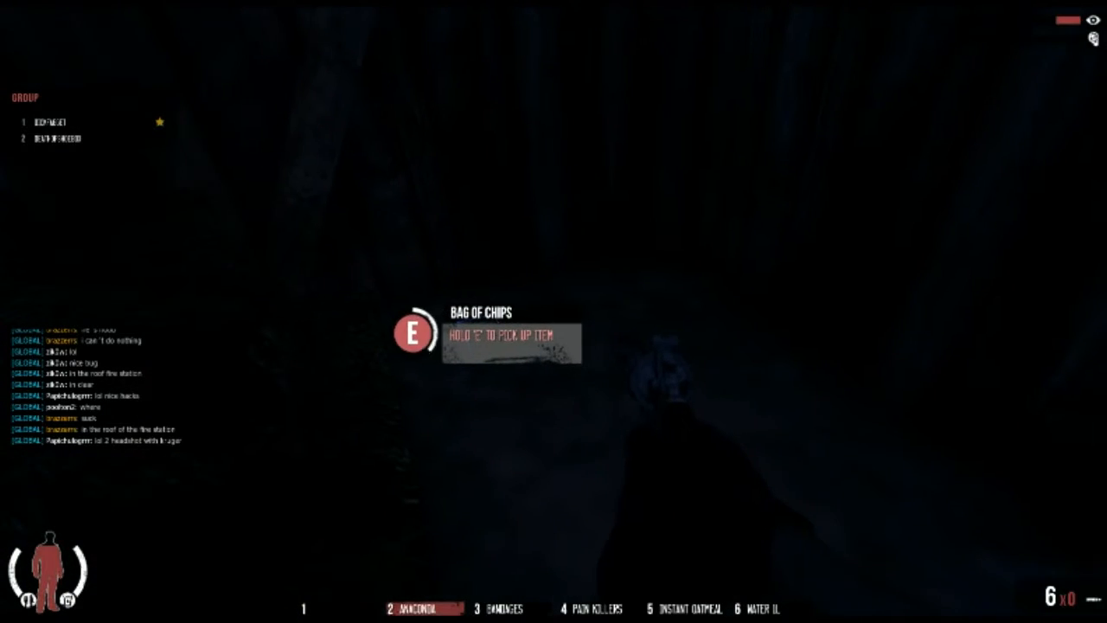
Loot the Bag of Chips and the yellow Chemlight, then bring up the inventory.
key("e")
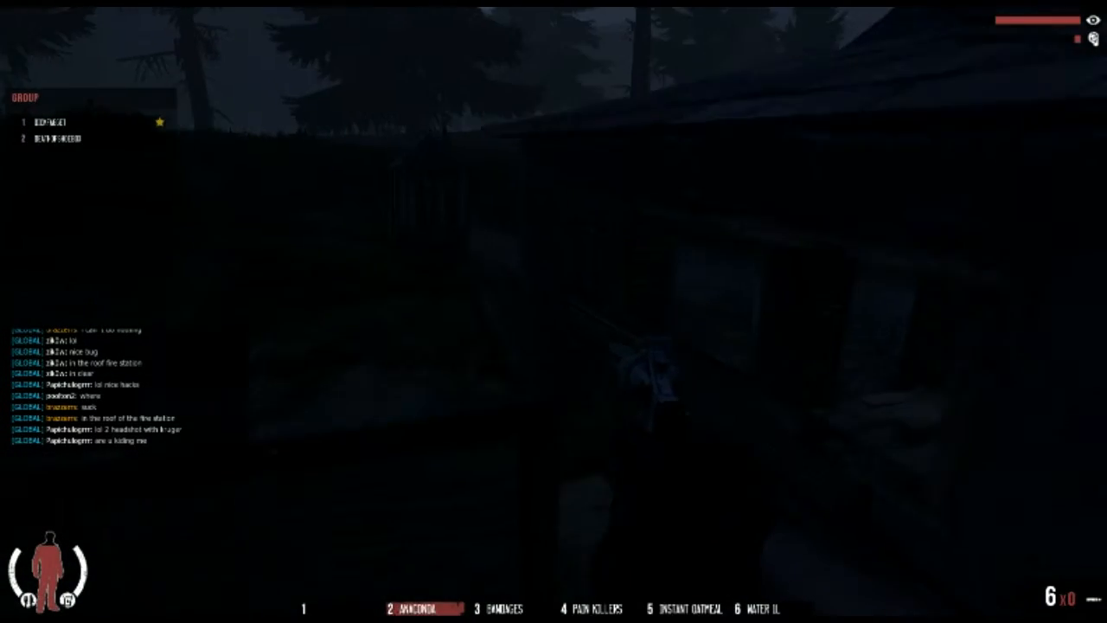
mouse_move(554, 311)
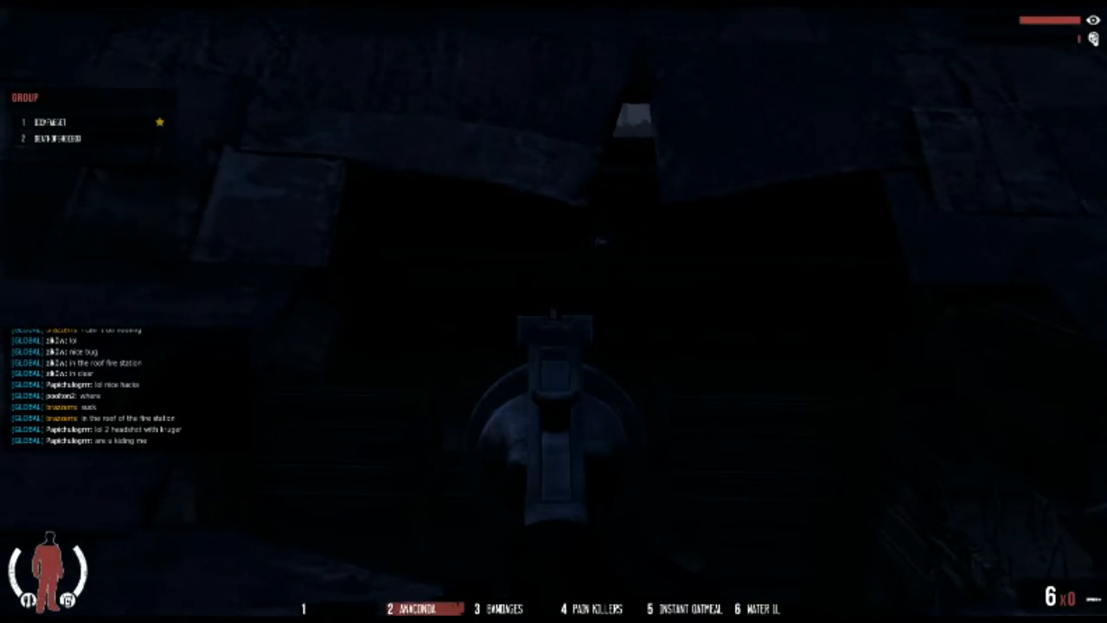
mouse_move(554, 311)
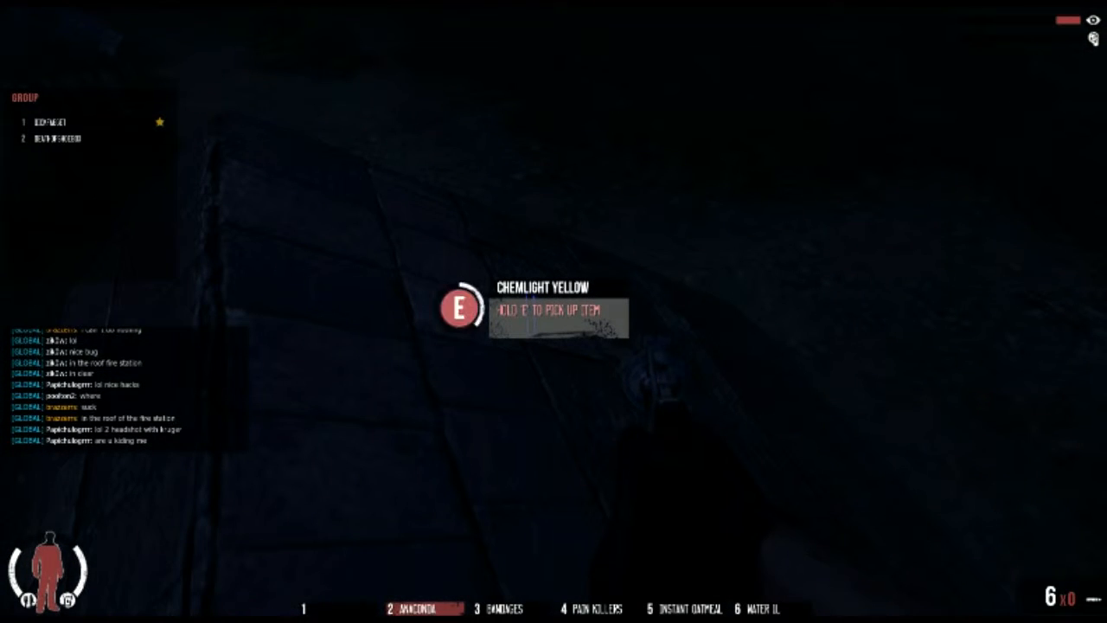
key("tab")
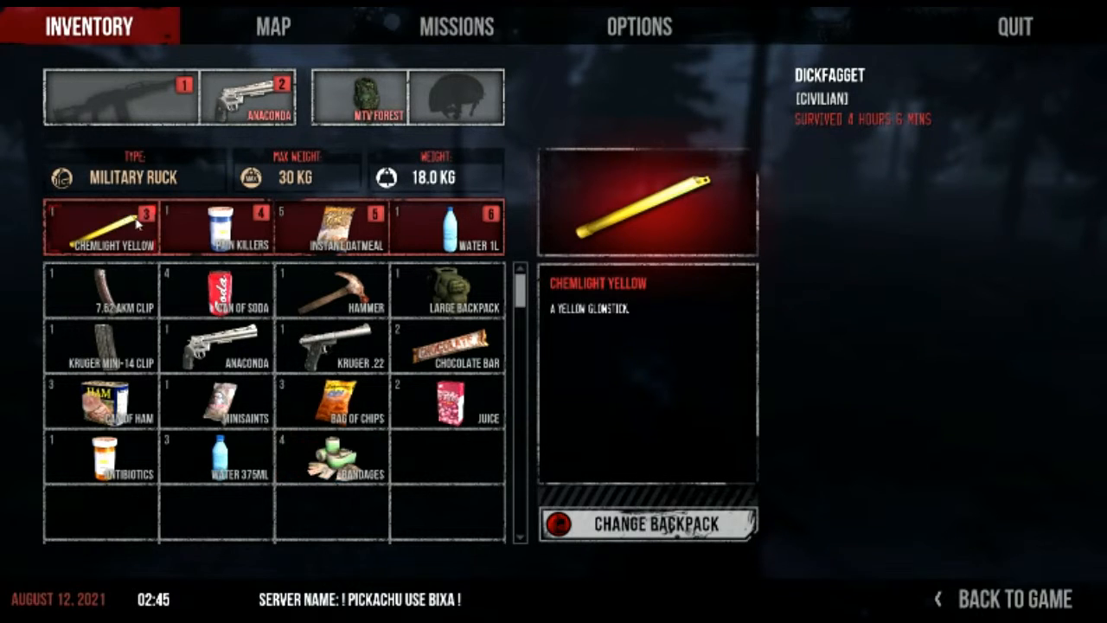
Use the yellow Chemlight from quick slot 3 and switch to the world map.
left_click(1014, 599)
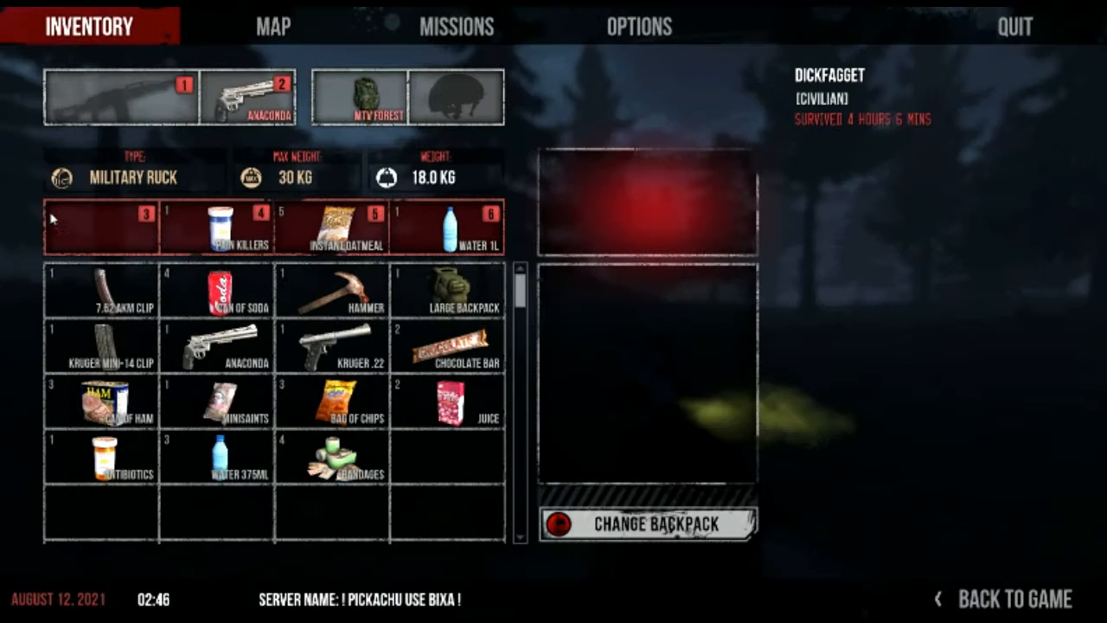
left_click(1013, 599)
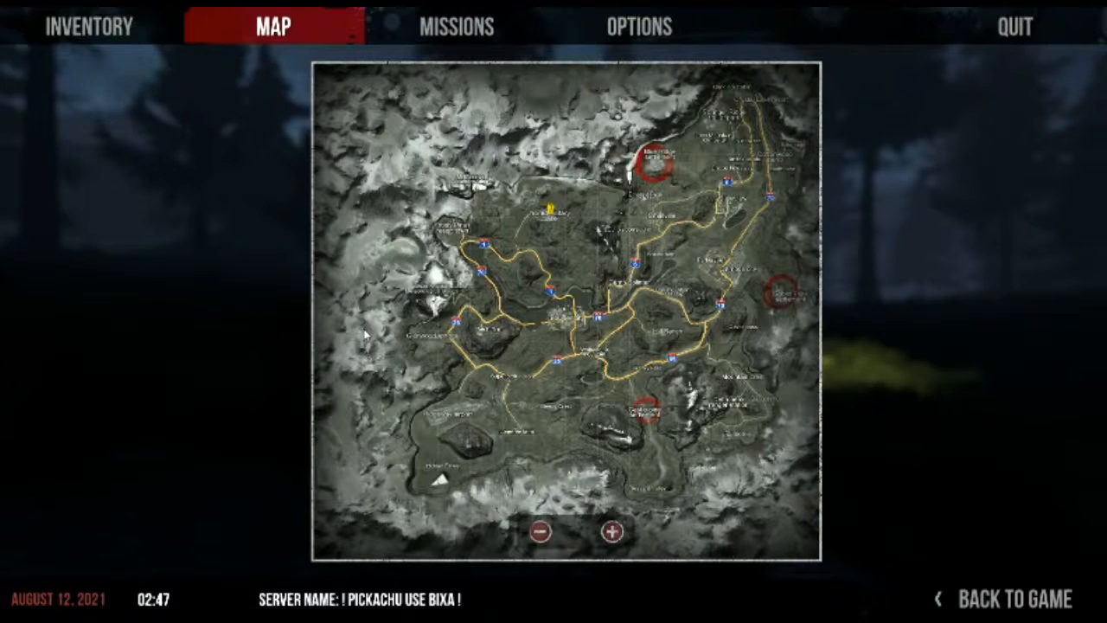
Close the map and resume walking through the dark forest.
left_click(1011, 597)
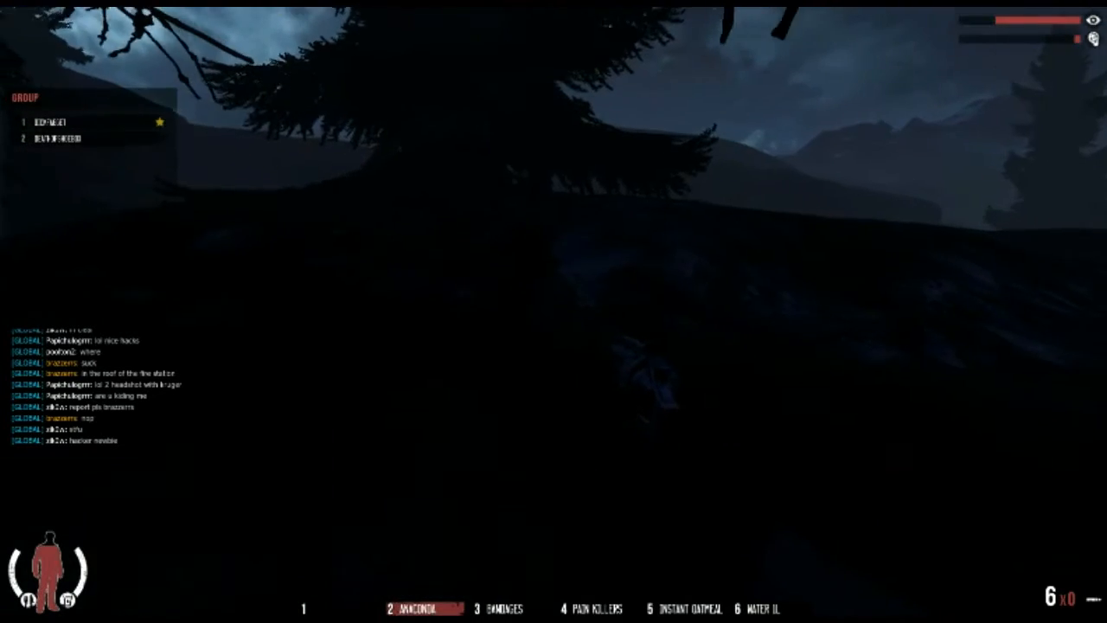
mouse_move(554, 312)
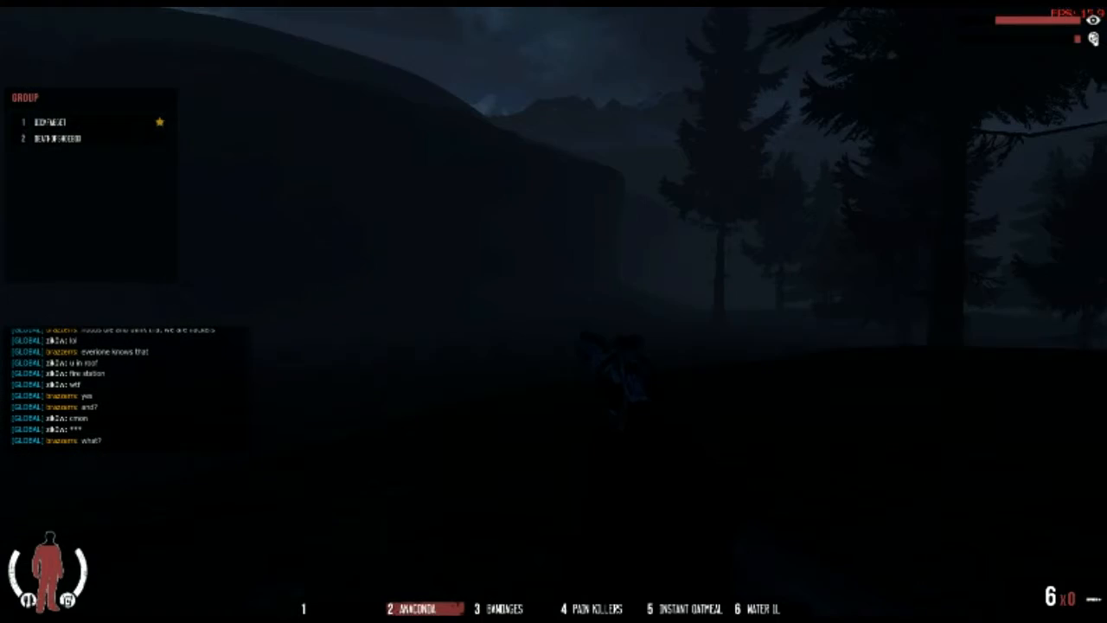
mouse_move(553, 311)
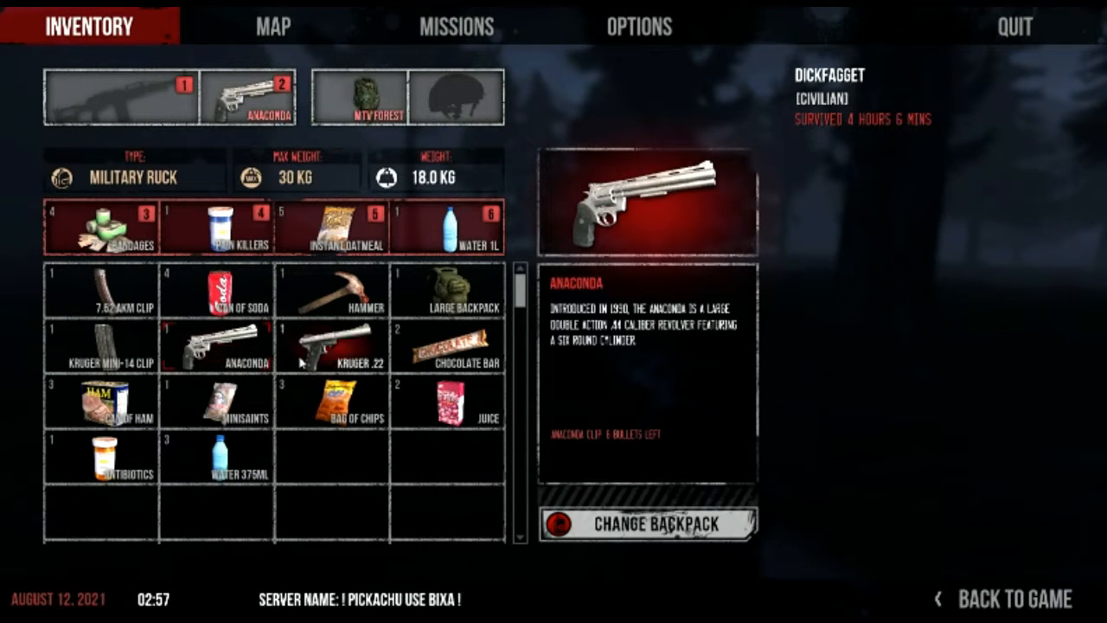
Check the world map briefly, then return to the game below the rocky ridge.
left_click(1014, 599)
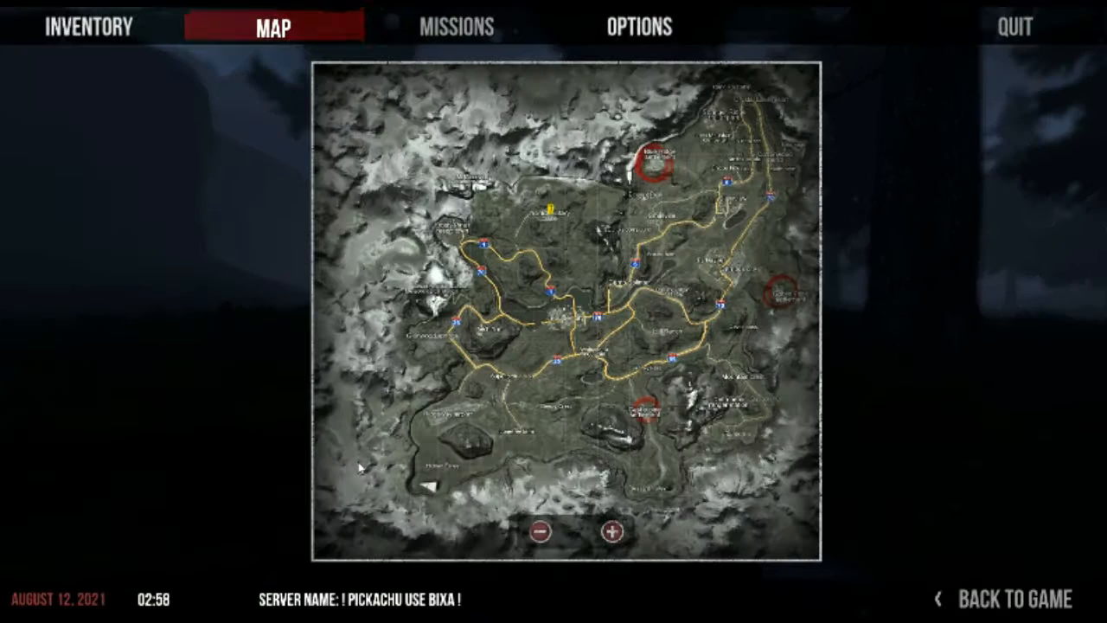
left_click(1012, 598)
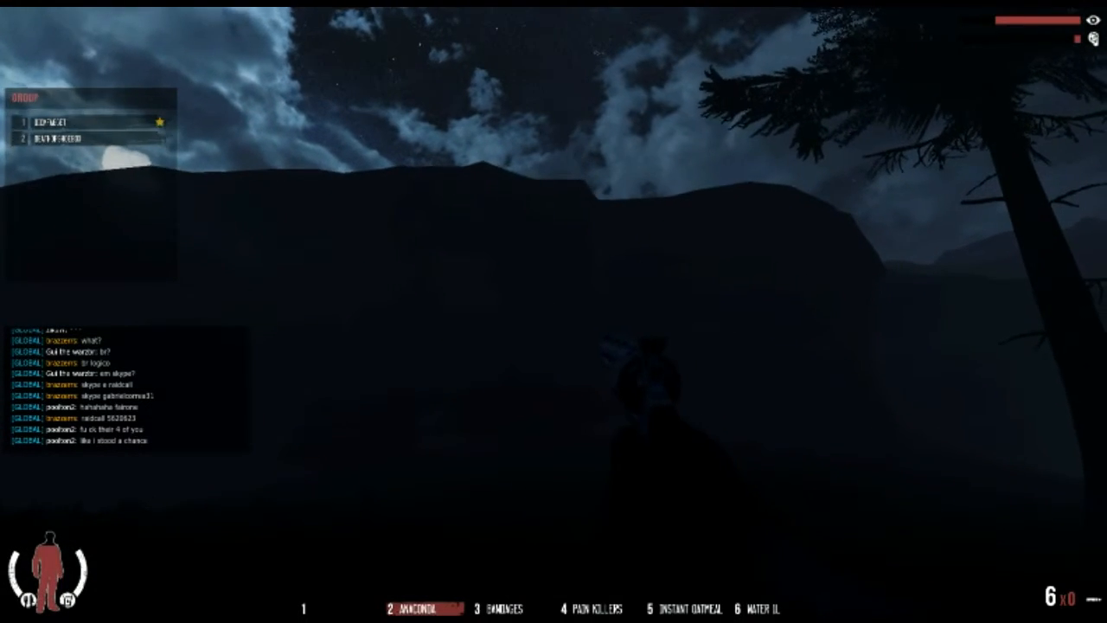
mouse_move(553, 311)
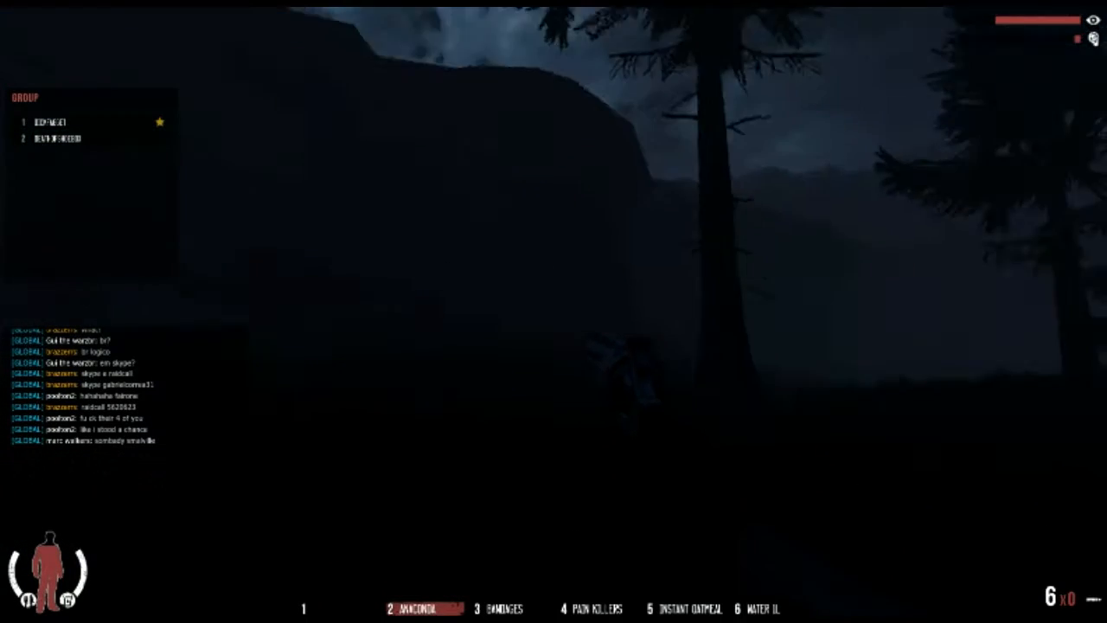
mouse_move(553, 312)
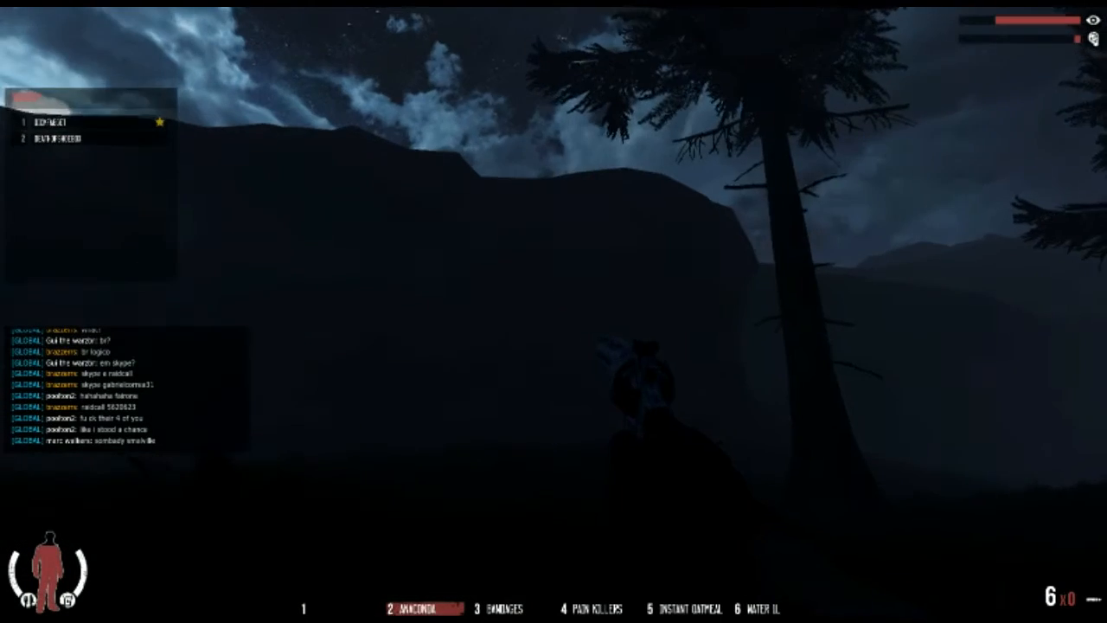
mouse_move(554, 311)
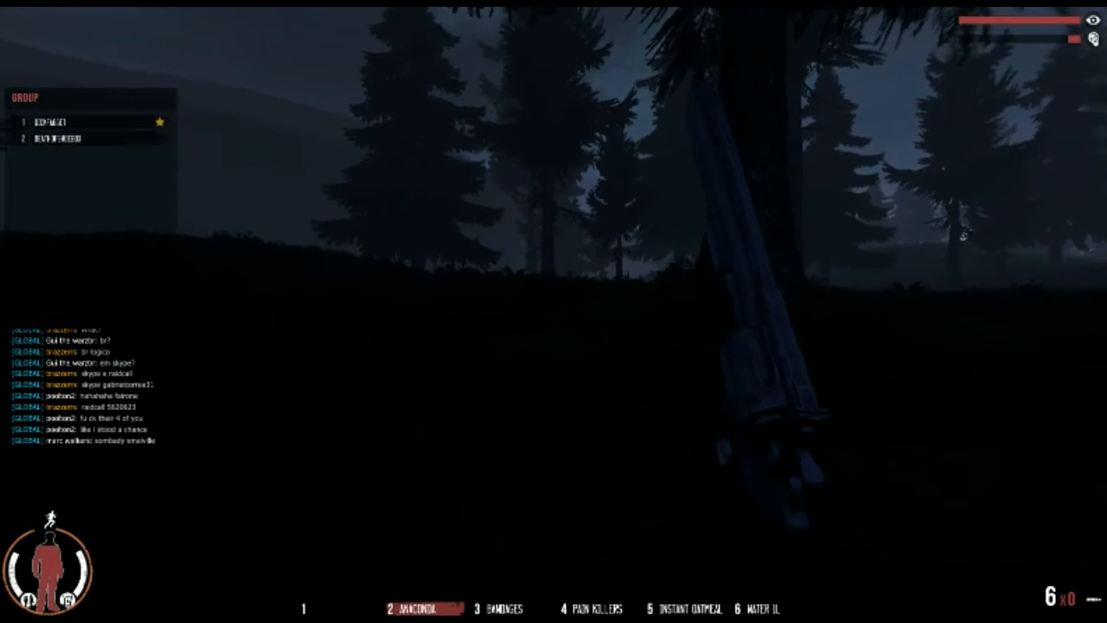
mouse_move(553, 311)
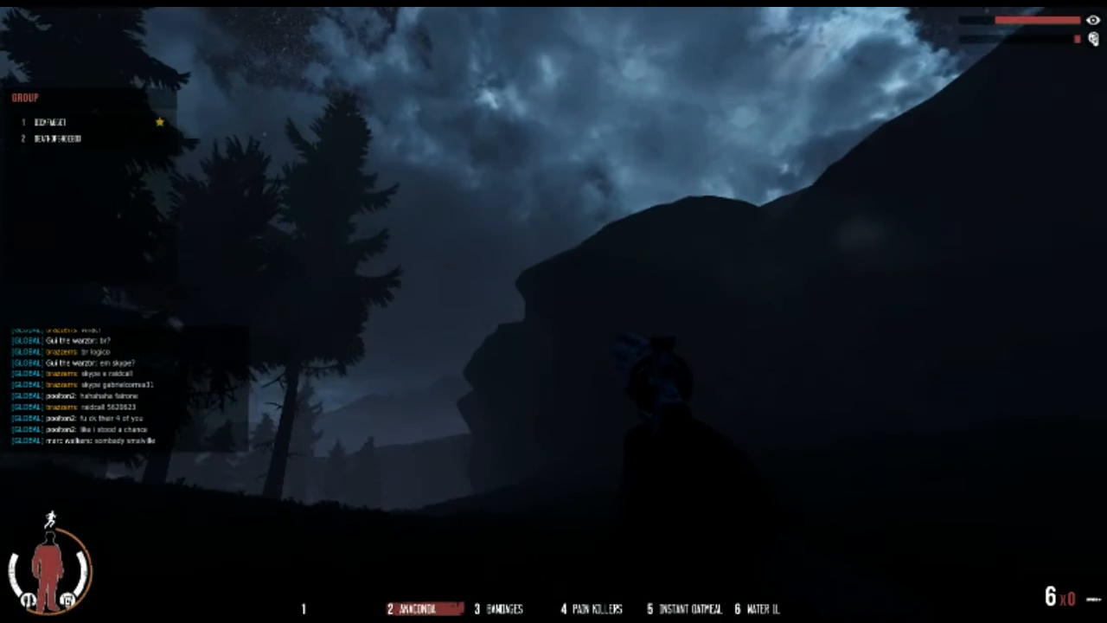
mouse_move(554, 312)
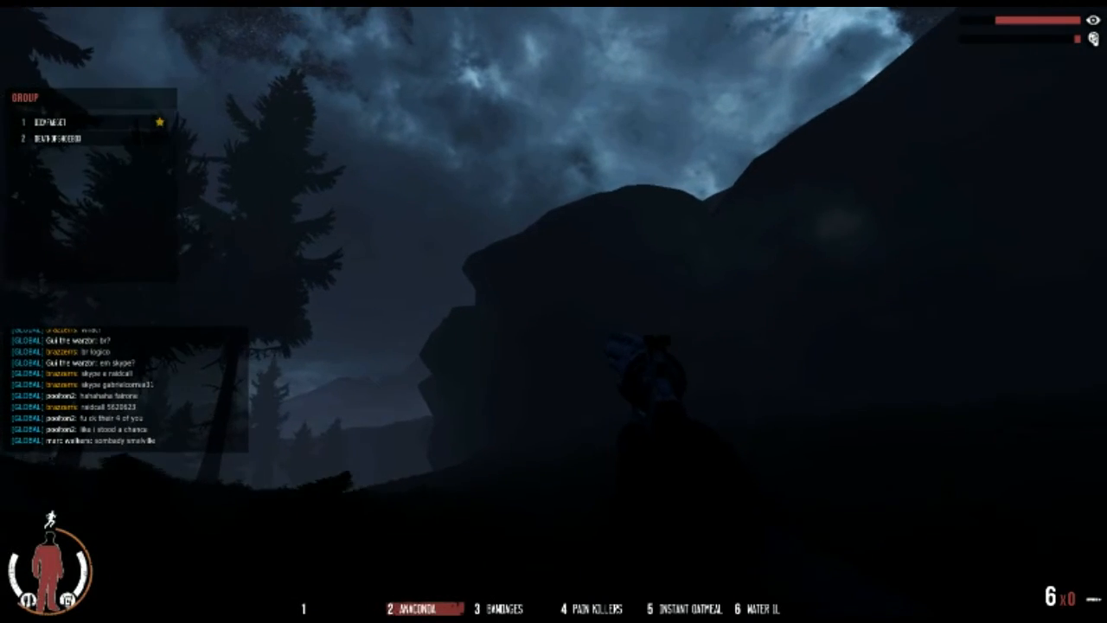
mouse_move(553, 311)
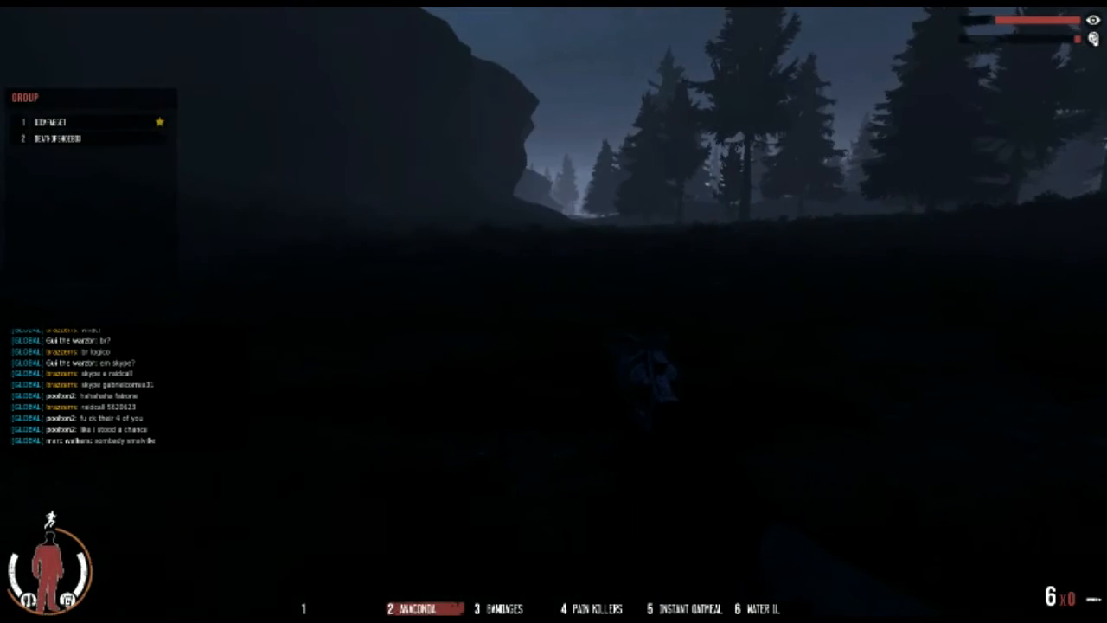
mouse_move(554, 312)
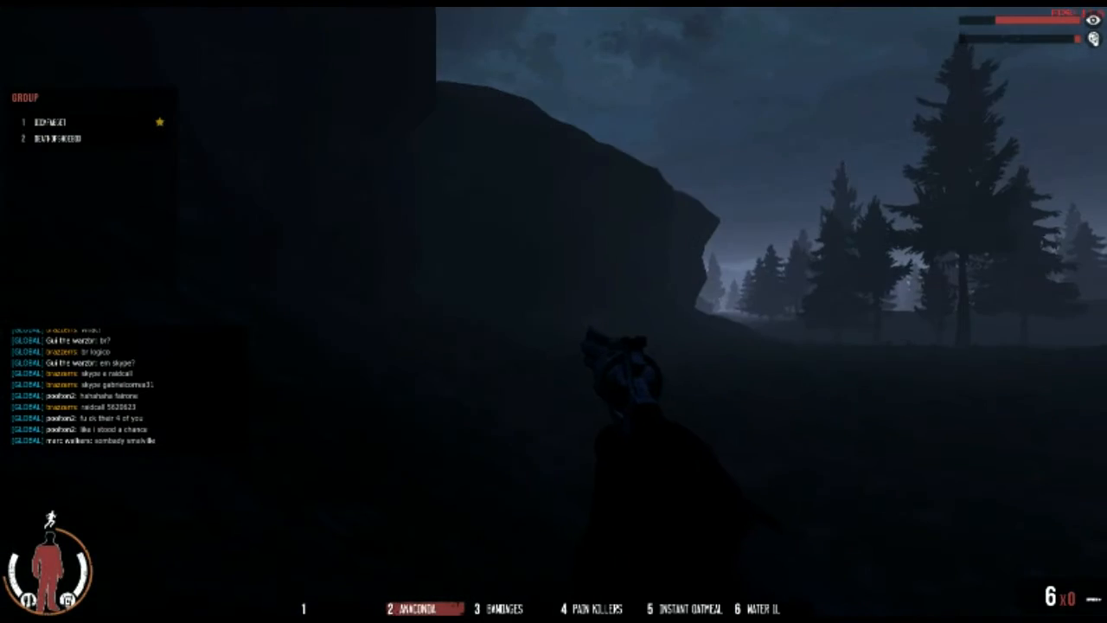
mouse_move(554, 312)
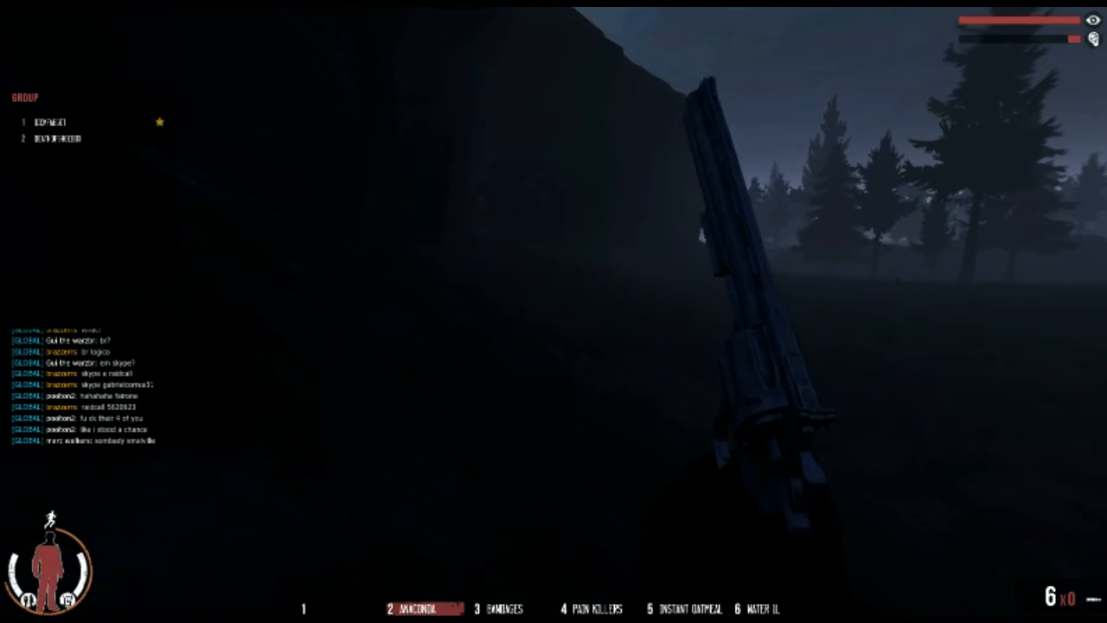
mouse_move(554, 312)
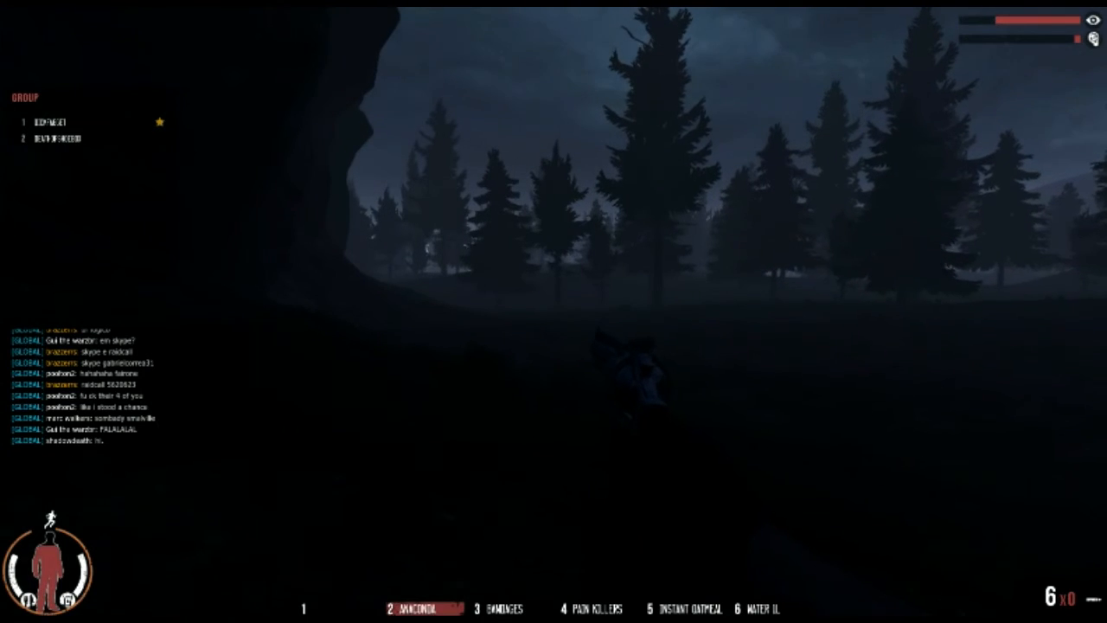
mouse_move(554, 312)
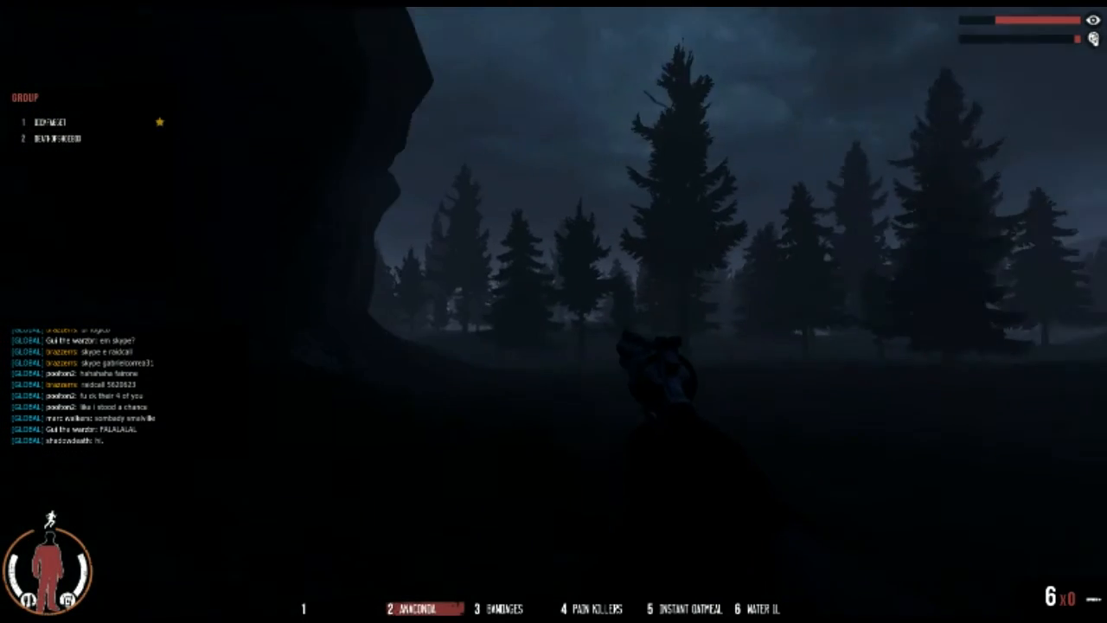